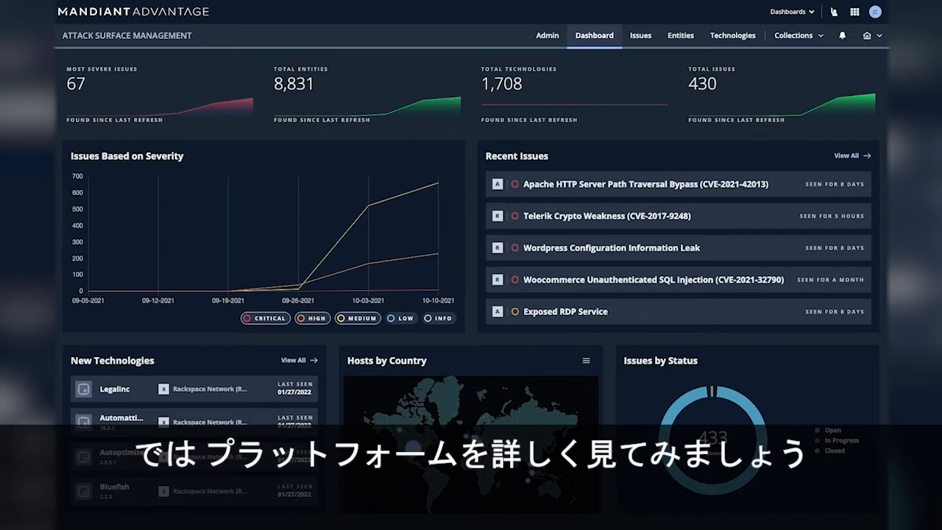
- Show the Acme Corp. collection's seeds, acmecorp.com and acme.com
{"action": "left_click", "coordinate": [798, 36]}
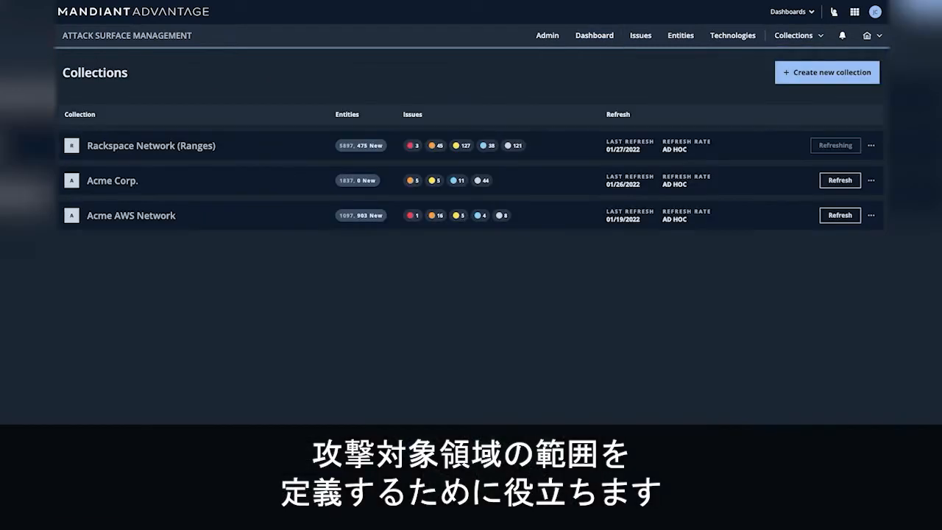
{"action": "left_click", "coordinate": [112, 180]}
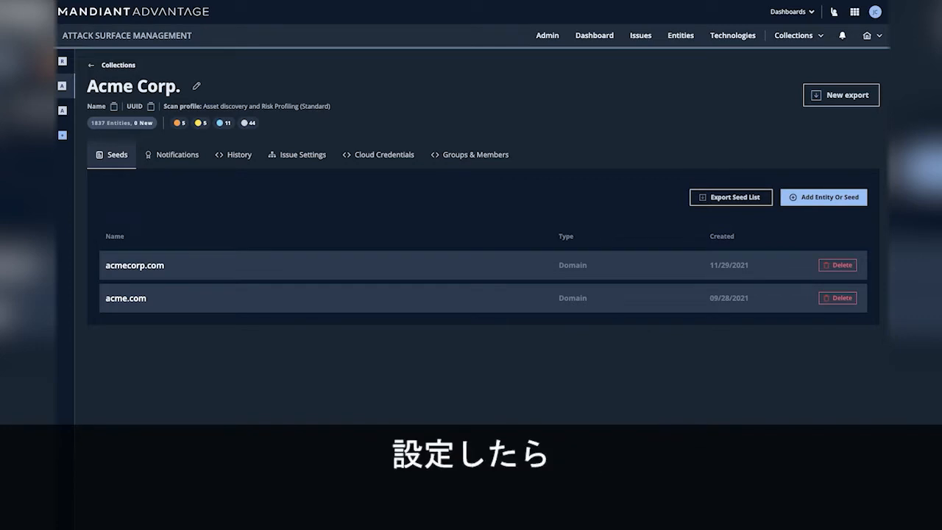
- View all collections in Collection Settings, then return to the dashboard with 430 total issues
{"action": "left_click", "coordinate": [798, 35]}
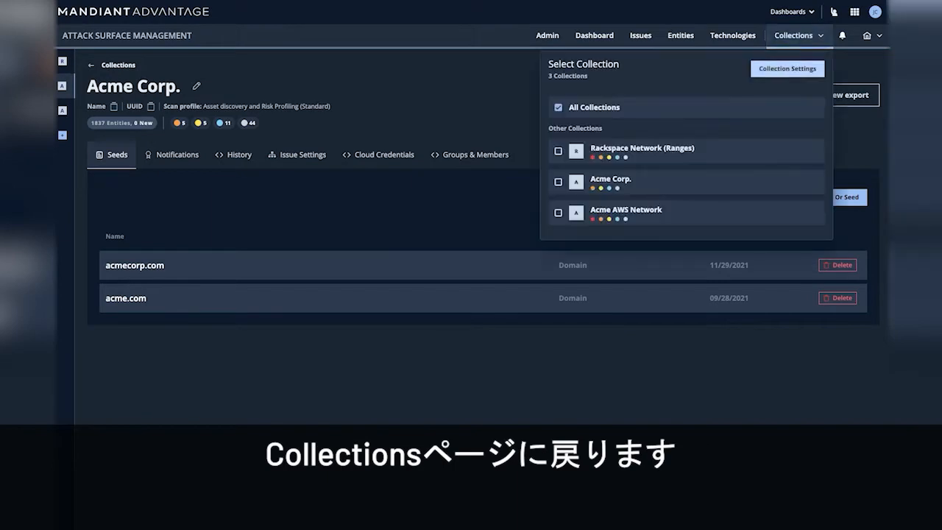
{"action": "left_click", "coordinate": [114, 65]}
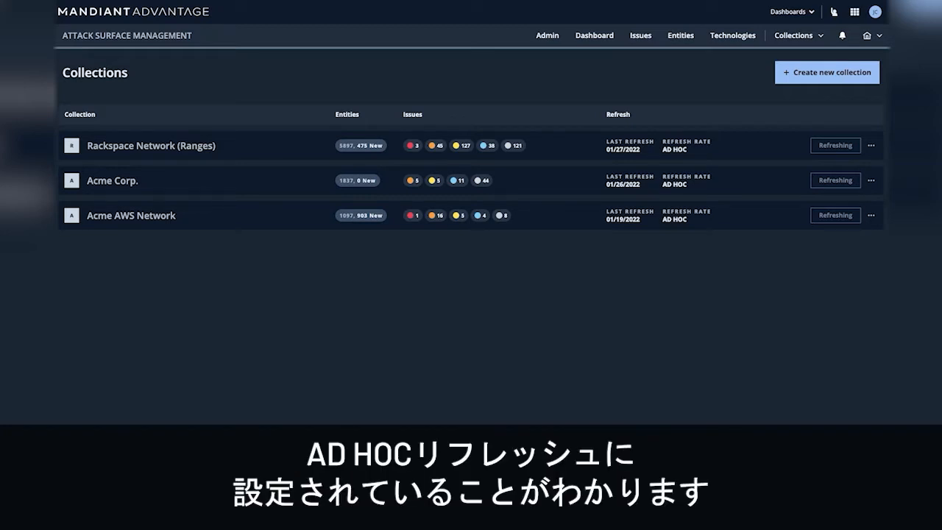
{"action": "left_click", "coordinate": [150, 146]}
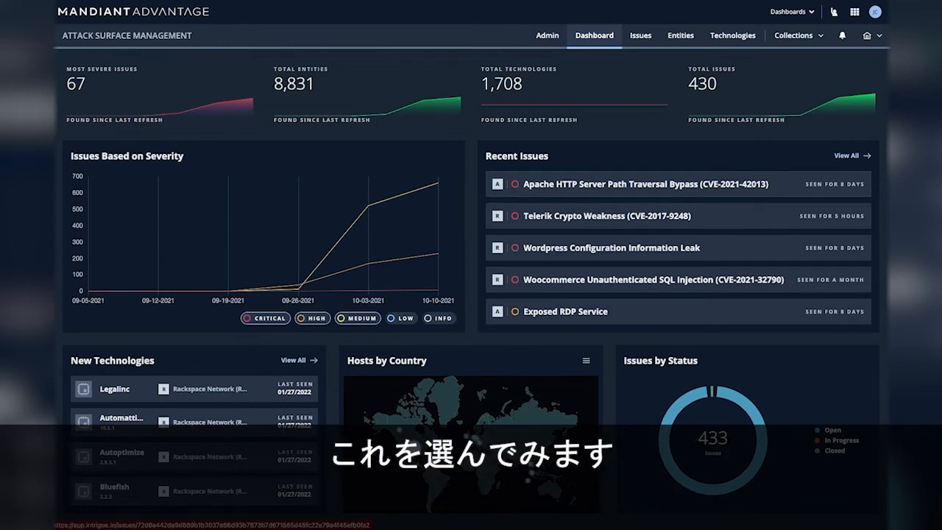
{"action": "left_click", "coordinate": [645, 182]}
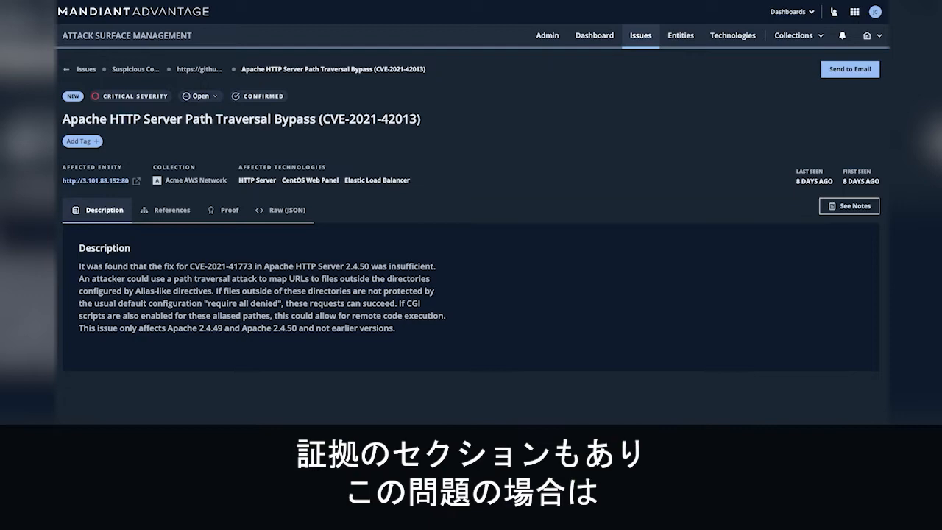
{"action": "left_click", "coordinate": [224, 209]}
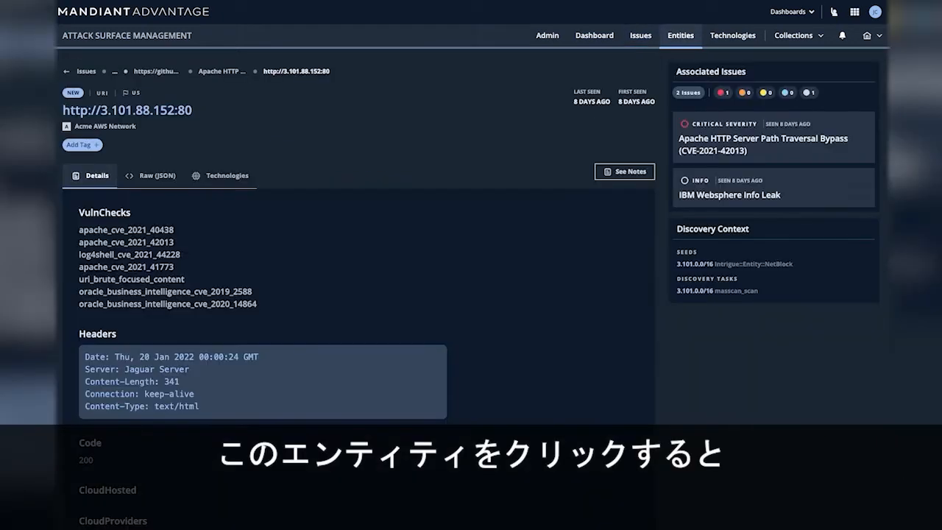
- Review the entity details, then list all 430 open issues
{"action": "scroll", "scroll_direction": "down", "scroll_amount": 3}
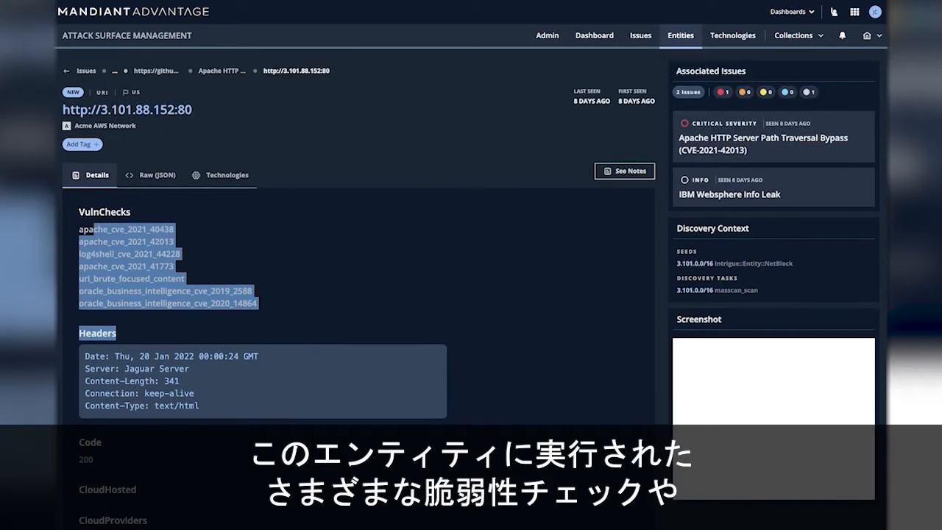
{"action": "left_click", "coordinate": [221, 175]}
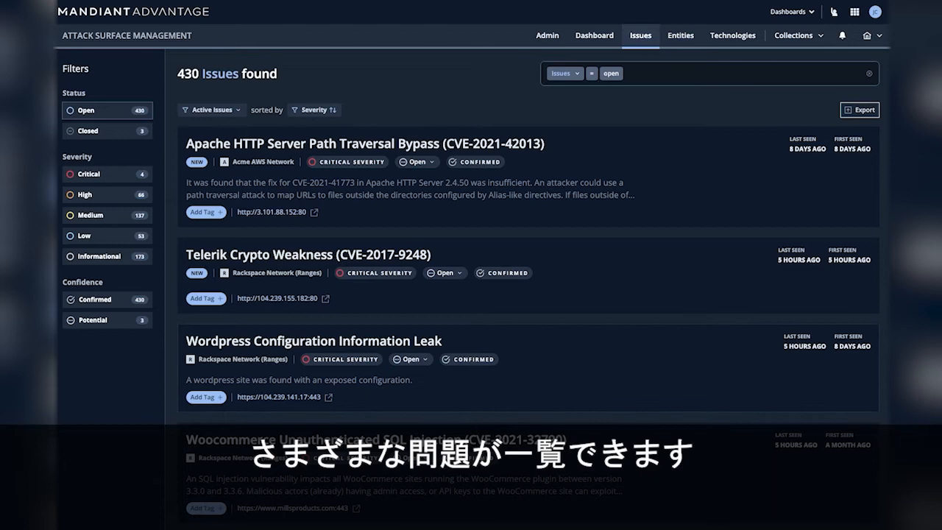
{"action": "scroll", "scroll_direction": "down", "scroll_amount": 3}
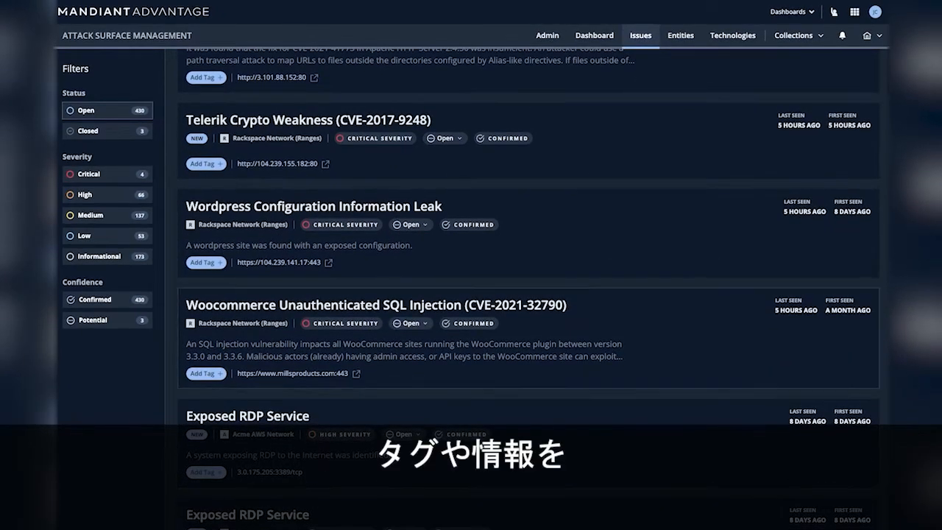
{"action": "scroll", "scroll_direction": "down", "scroll_amount": 3}
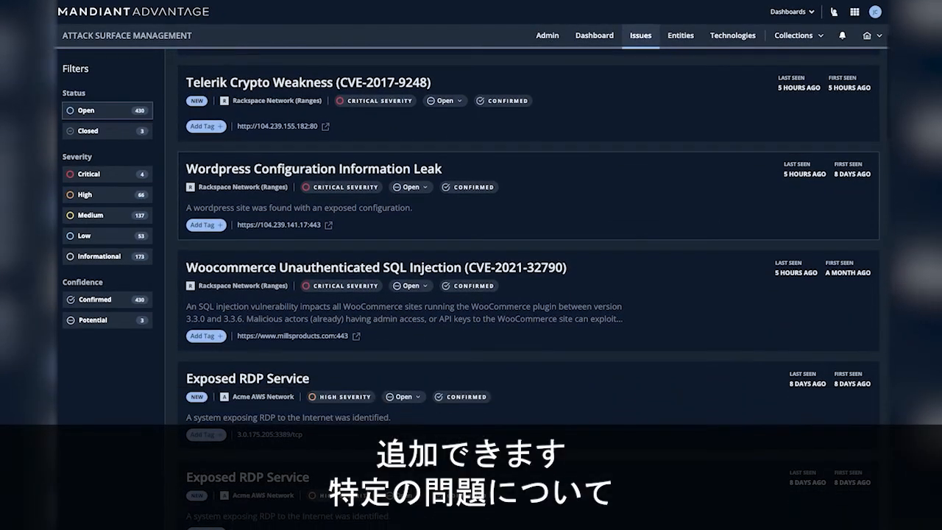
{"action": "scroll", "scroll_direction": "down", "scroll_amount": 3}
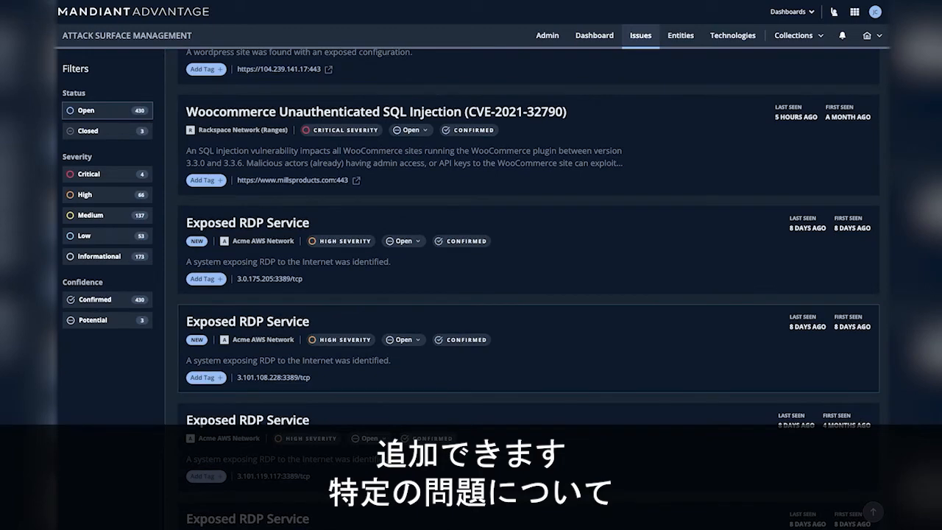
{"action": "left_click", "coordinate": [247, 321]}
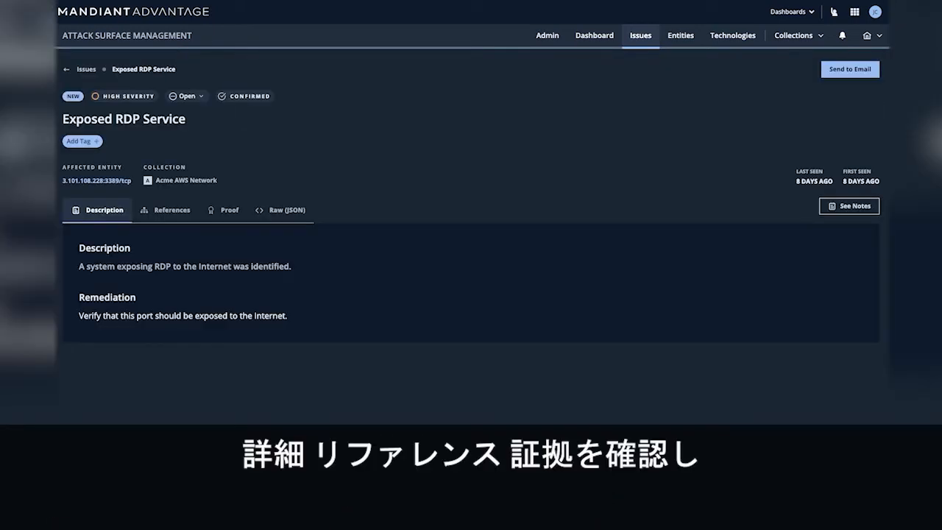
{"action": "left_click", "coordinate": [172, 209]}
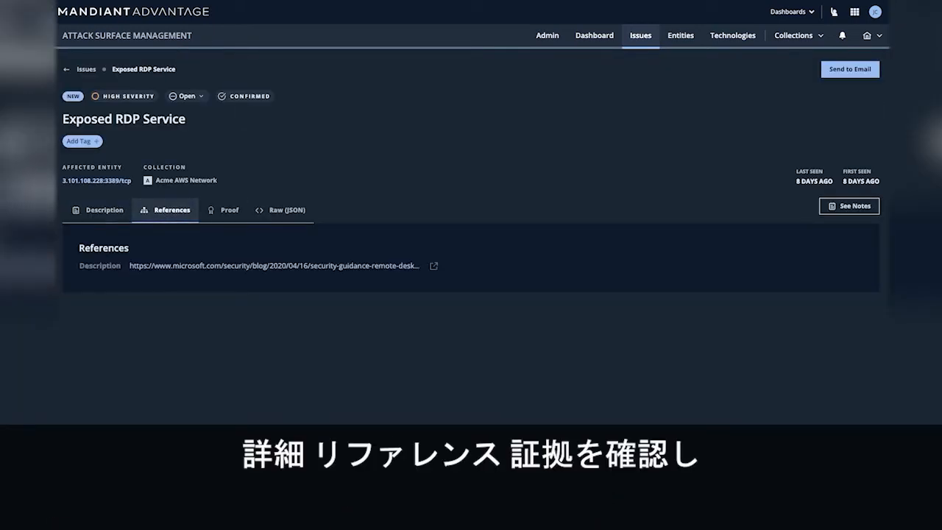
{"action": "left_click", "coordinate": [280, 210]}
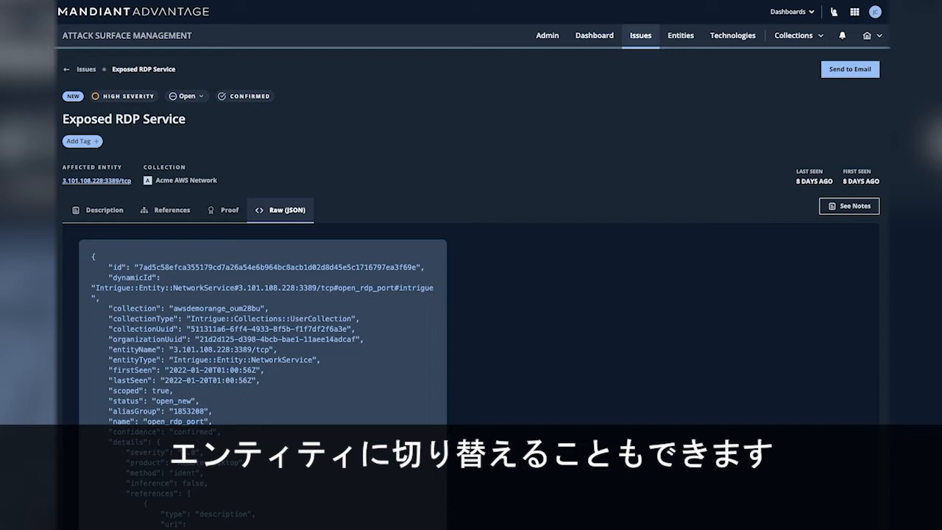
{"action": "mouse_move", "coordinate": [681, 36]}
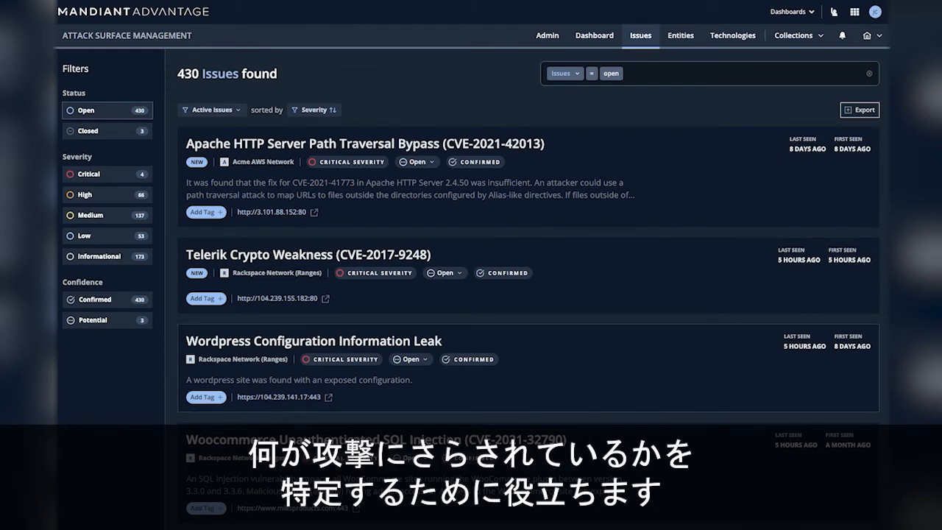
{"action": "left_click", "coordinate": [680, 35]}
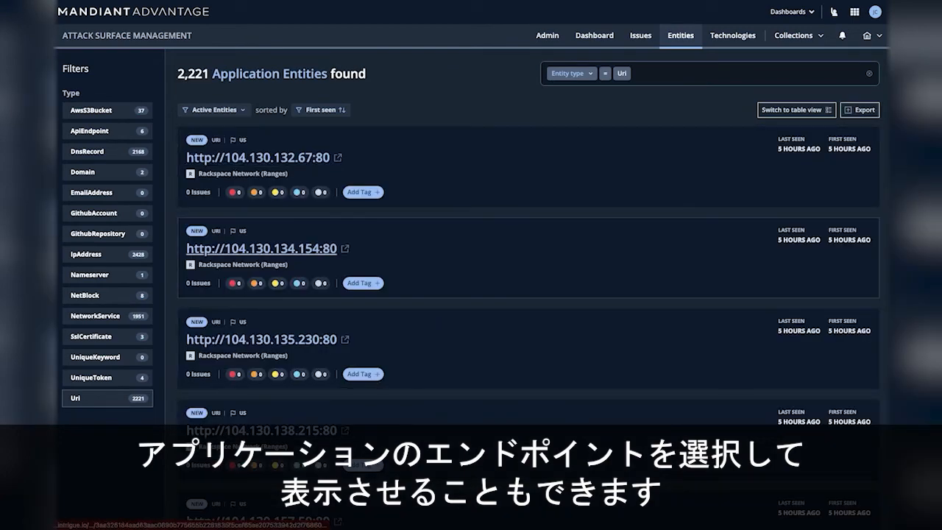
- Show Url entities as a table filtered to HTTP Code = 500, leaving 43 entities
{"action": "left_click", "coordinate": [796, 109]}
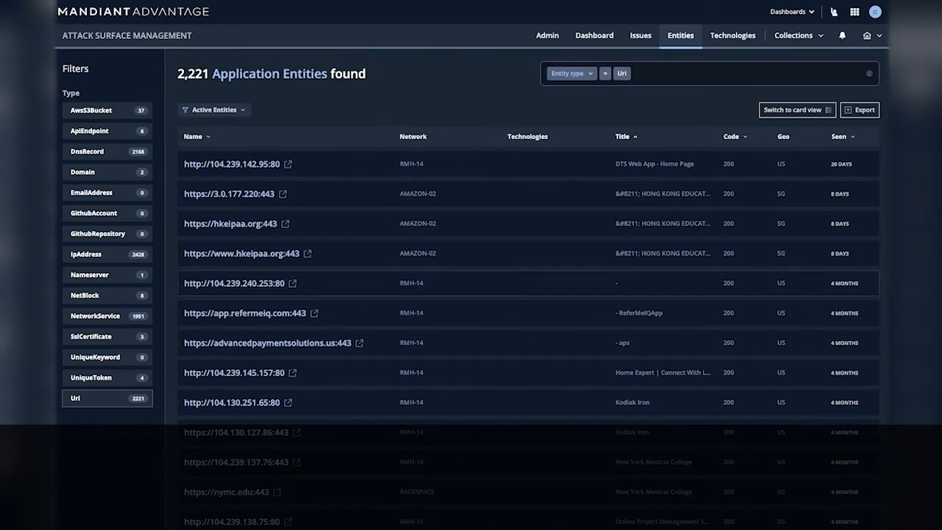
{"action": "left_click", "coordinate": [744, 73]}
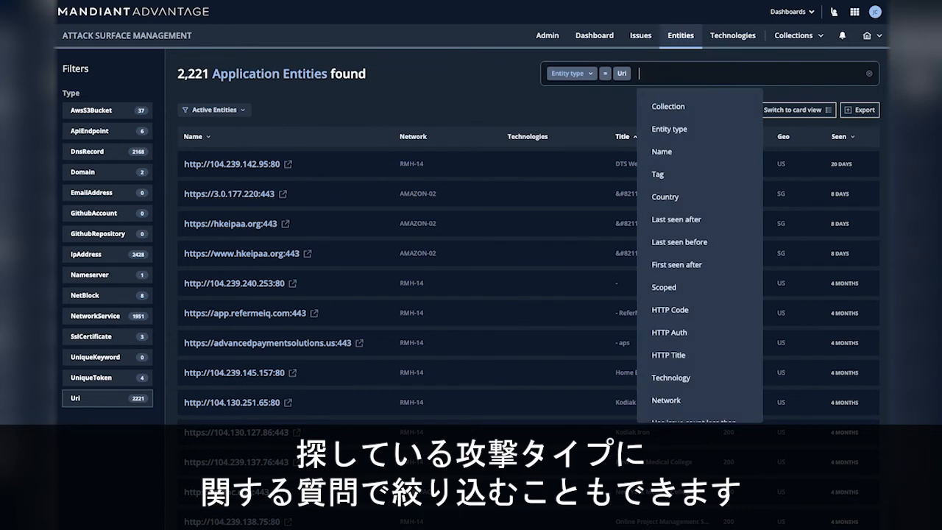
{"action": "left_click", "coordinate": [669, 309]}
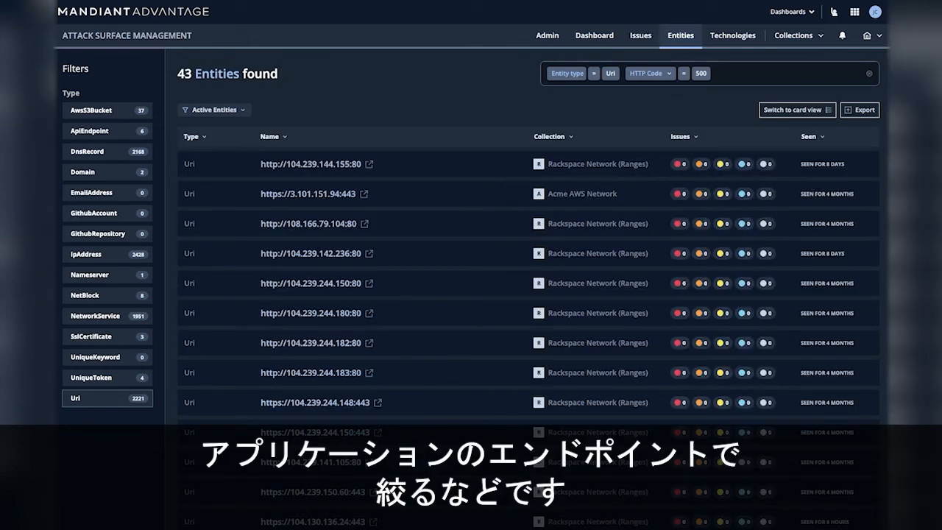
{"action": "left_click", "coordinate": [734, 35]}
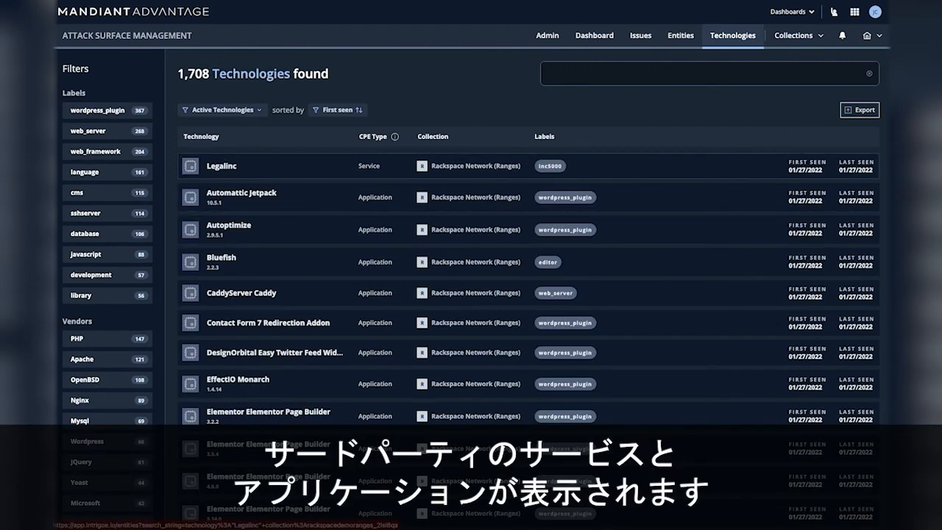
- Scroll the 1,708 technologies down to Formidable Form Builder and GeneratePress GP Premium
{"action": "scroll", "scroll_direction": "down", "scroll_amount": 3}
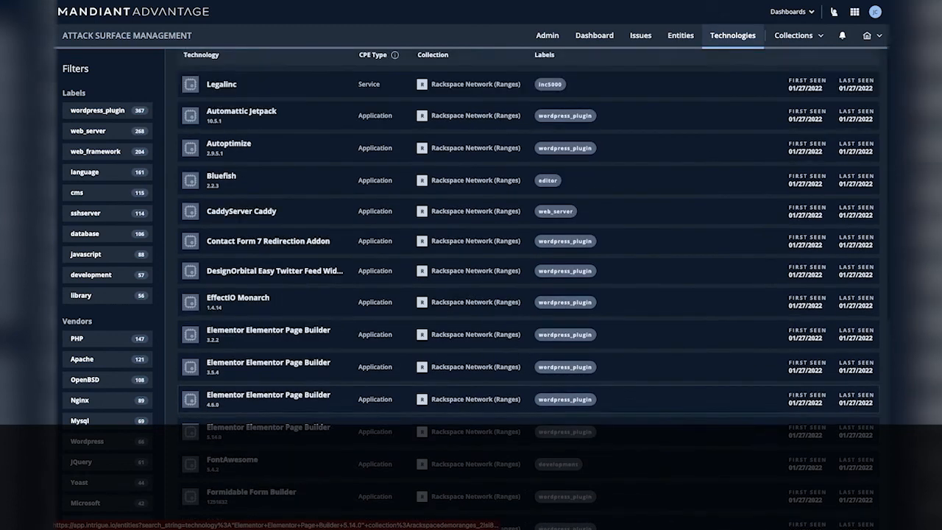
{"action": "scroll", "scroll_direction": "down", "scroll_amount": 3}
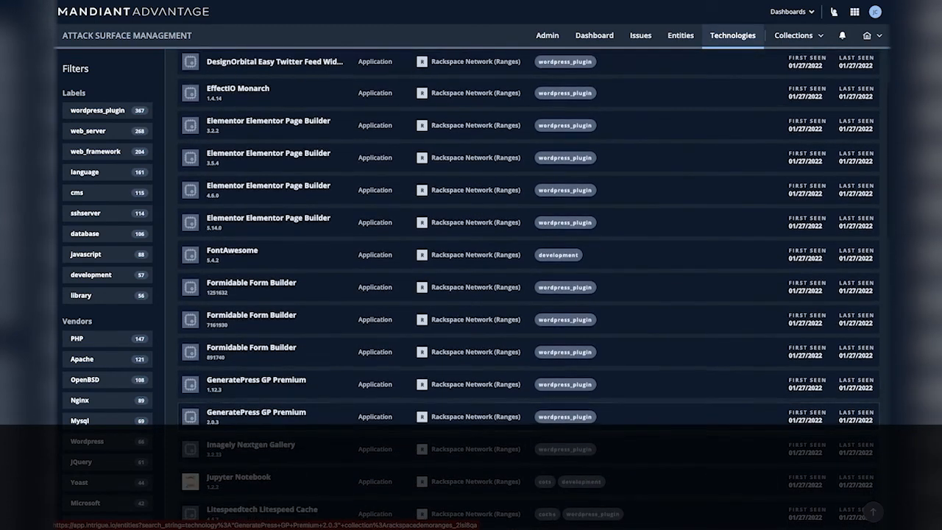
{"action": "scroll", "scroll_direction": "down", "scroll_amount": 3}
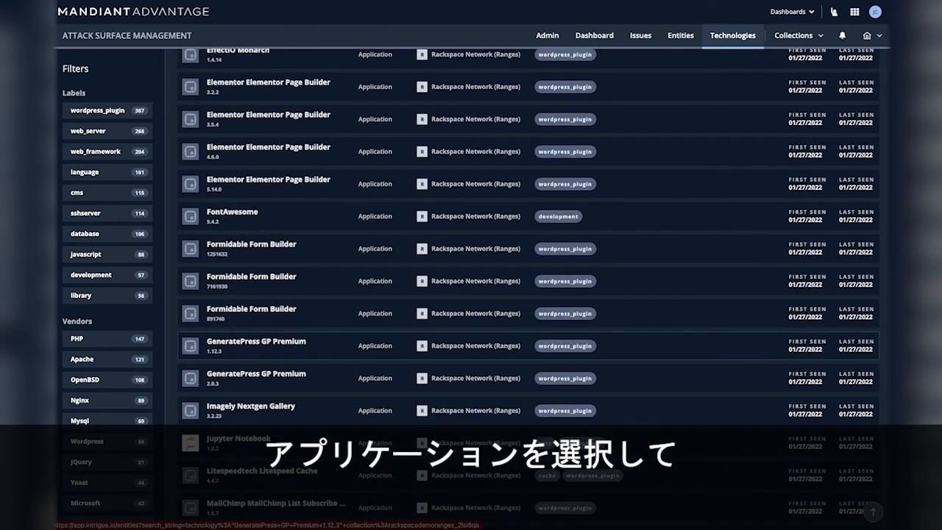